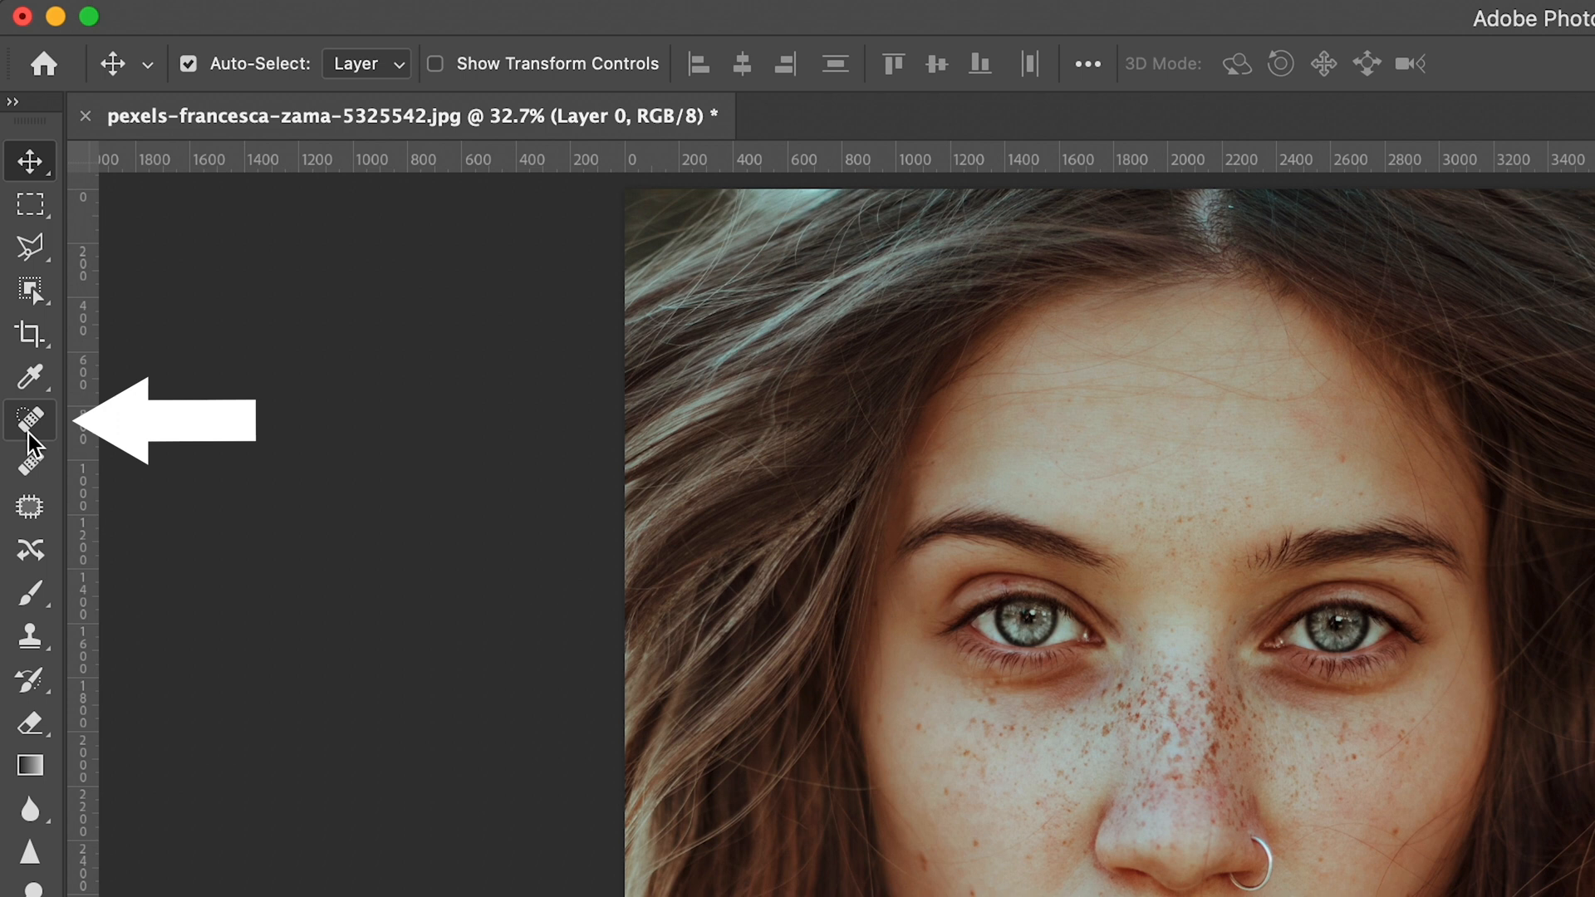
{"action": "mouse_move", "coordinate": [31, 421]}
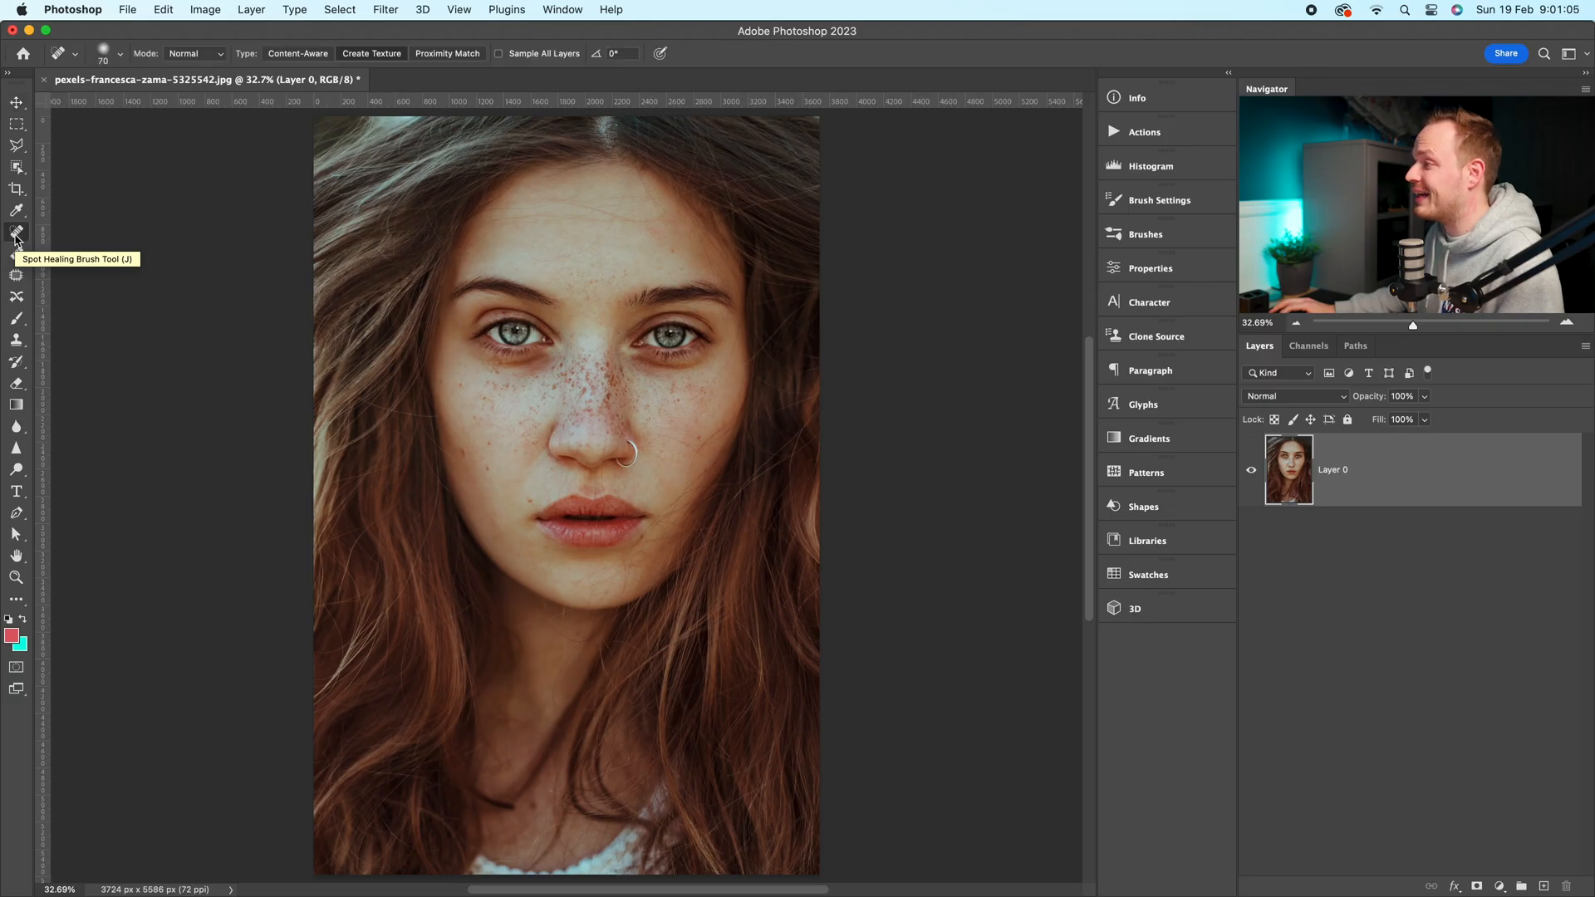
{"action": "mouse_move", "coordinate": [290, 60]}
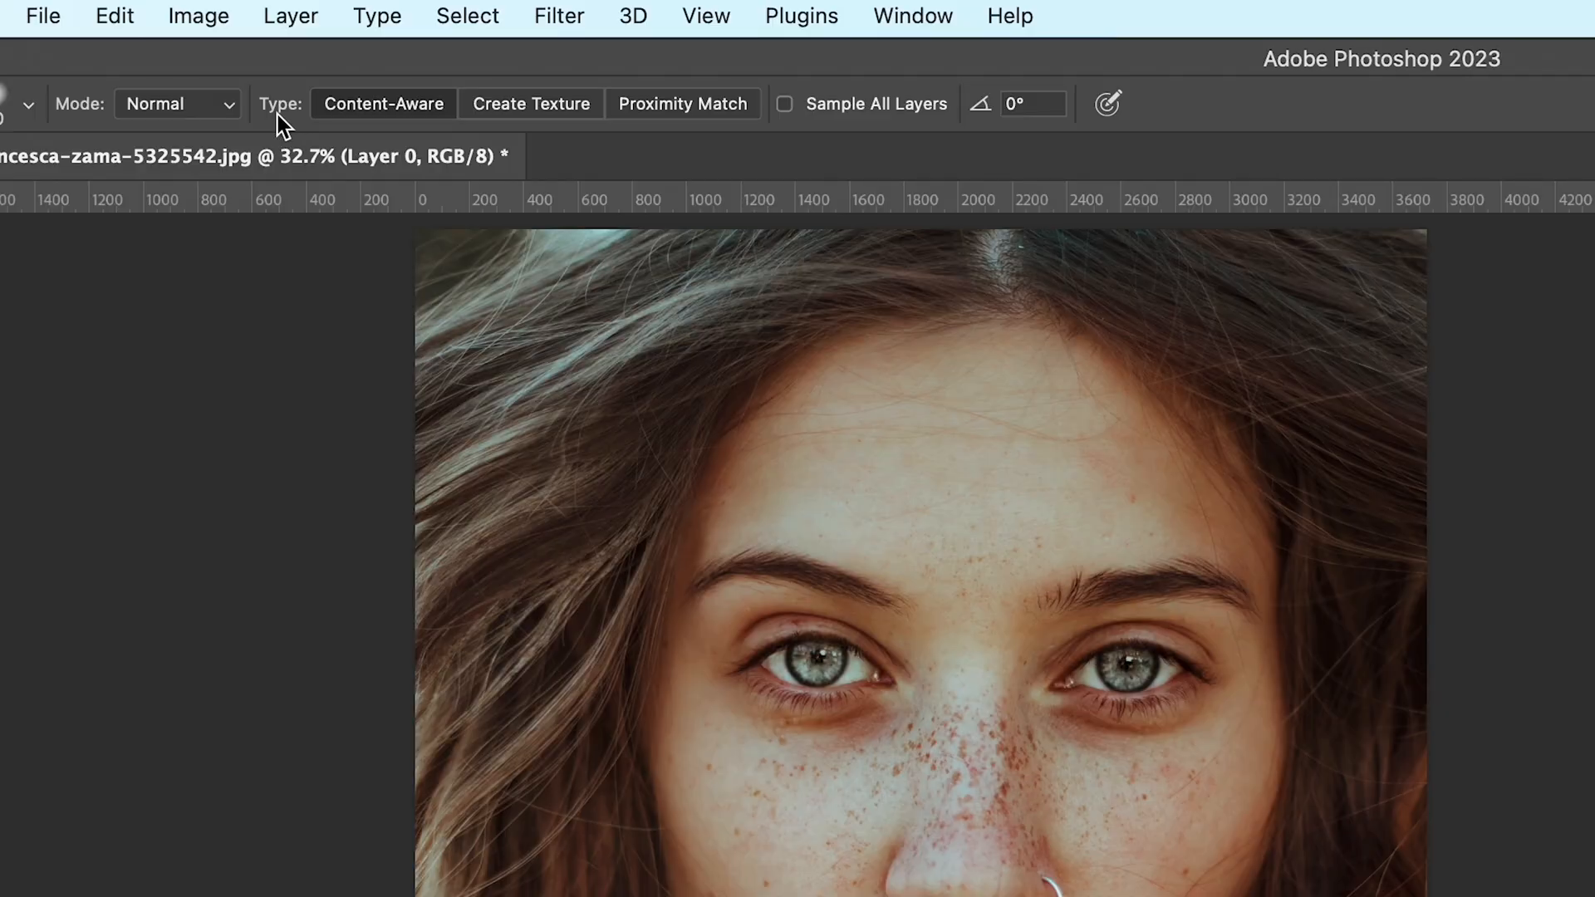
{"action": "mouse_move", "coordinate": [494, 109]}
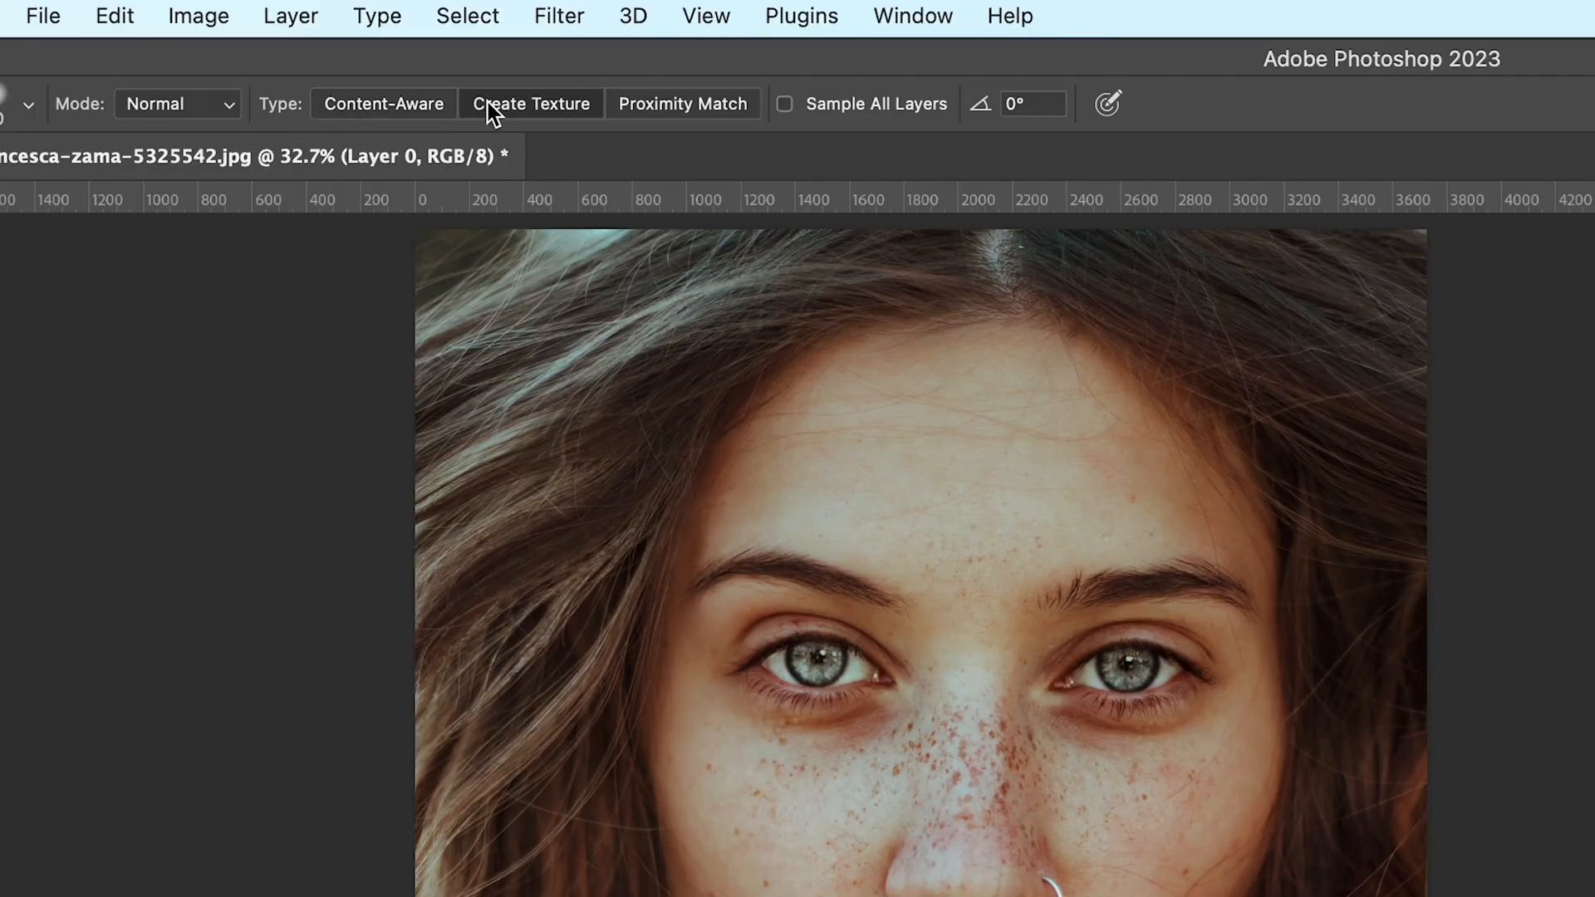
{"action": "left_click", "coordinate": [530, 103]}
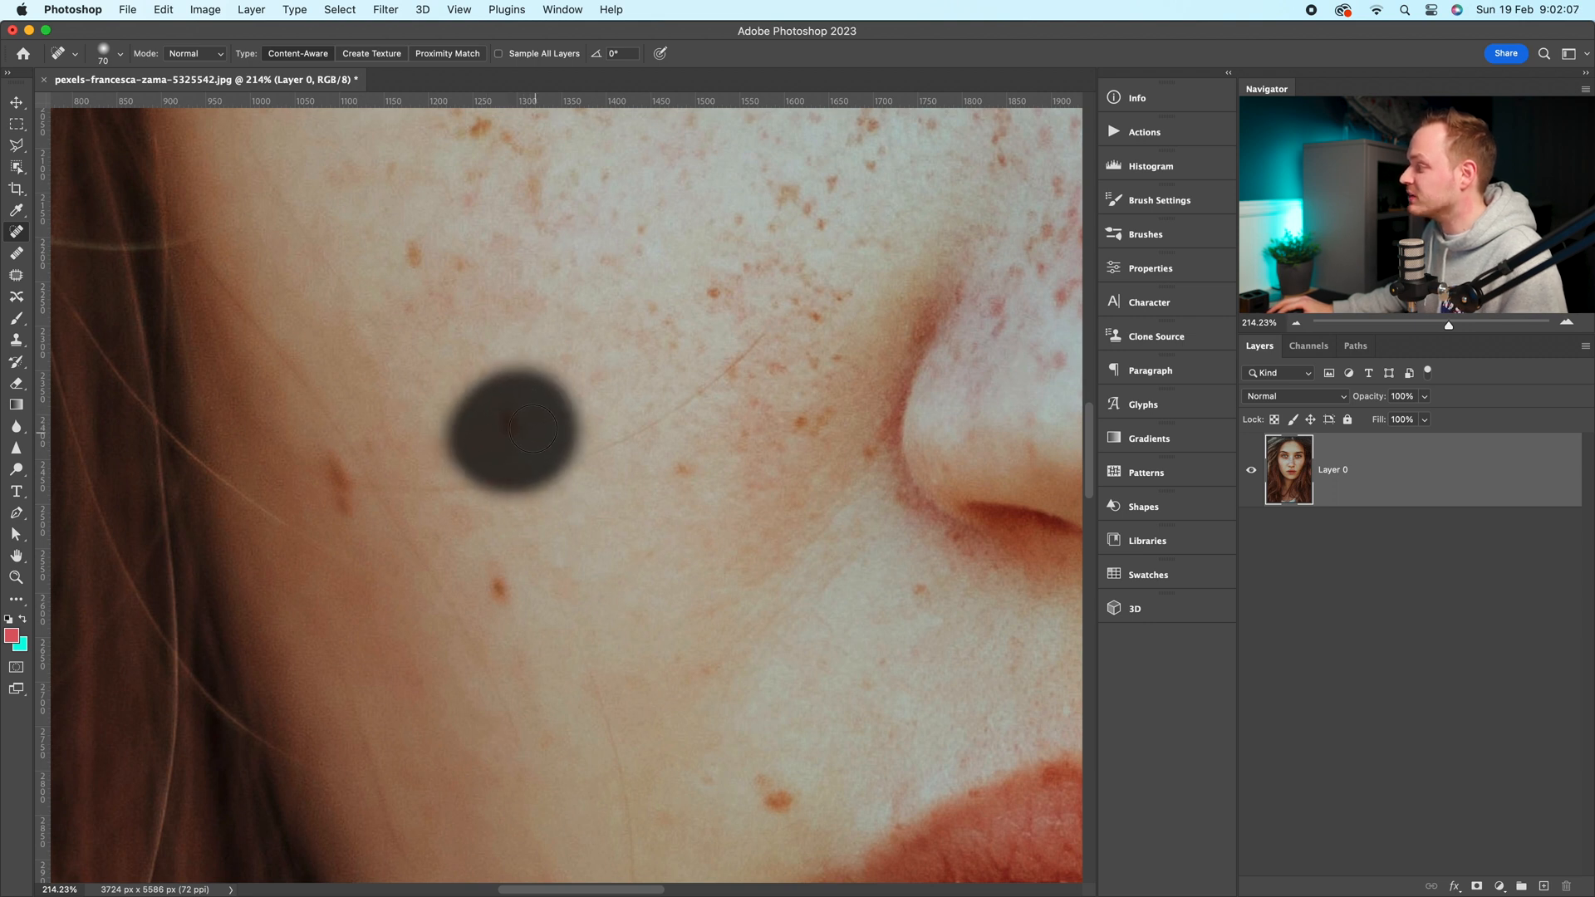
Step: Heal away the blemish on the cheek left of the nose with Content-Aware healing
{"action": "left_click", "coordinate": [529, 427]}
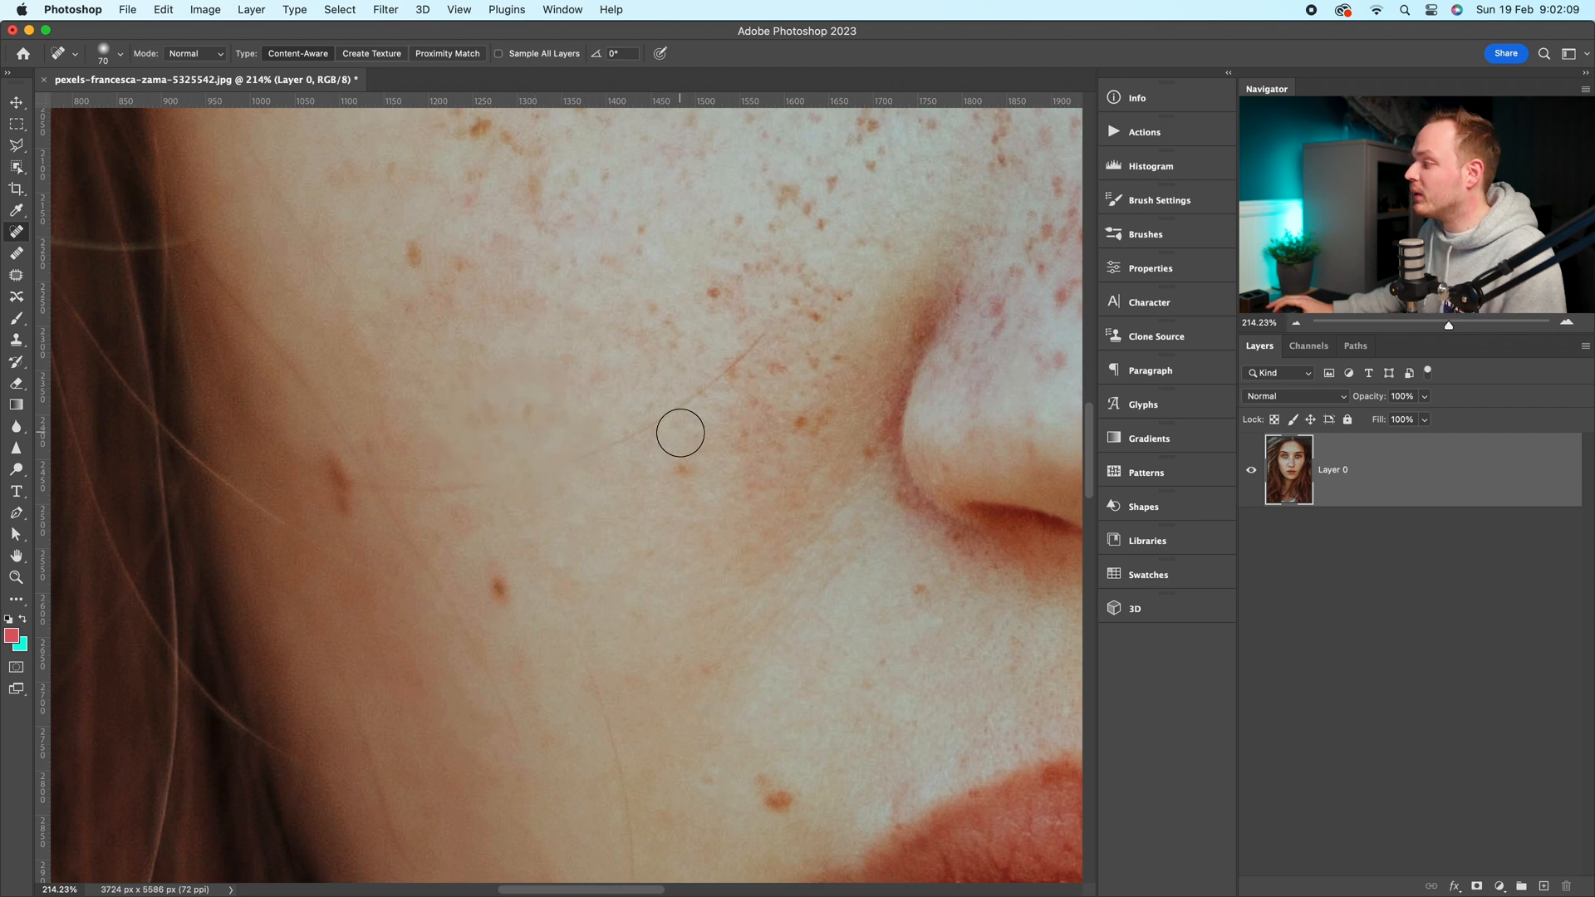
{"action": "mouse_move", "coordinate": [548, 363]}
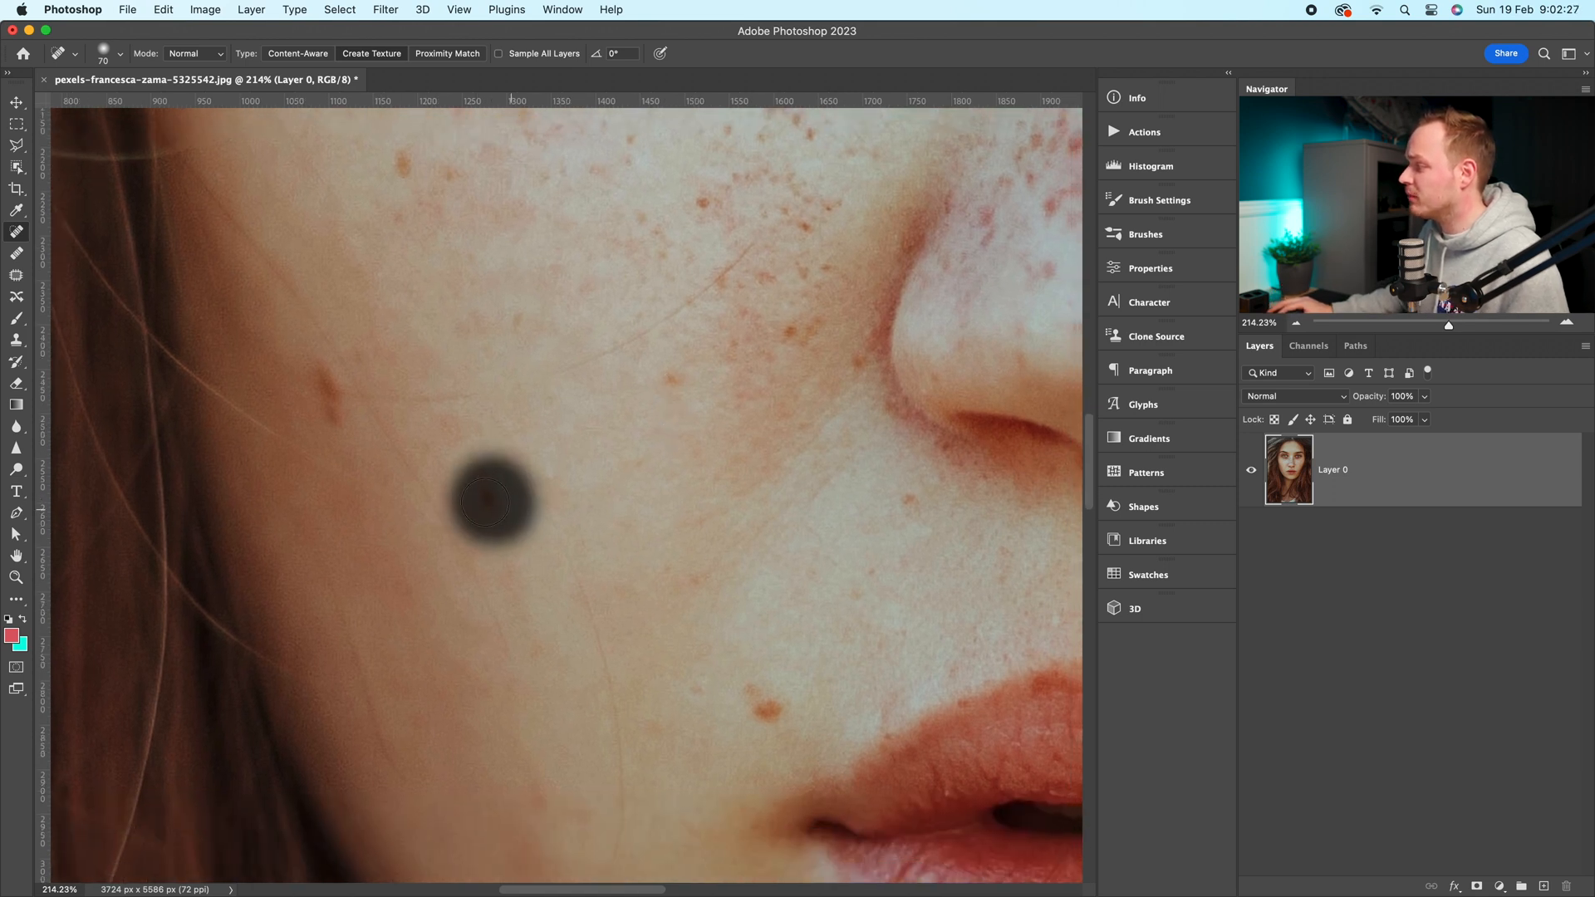
Step: Heal away the blemish lower on the cheek using the Create Texture type
{"action": "left_click", "coordinate": [493, 502]}
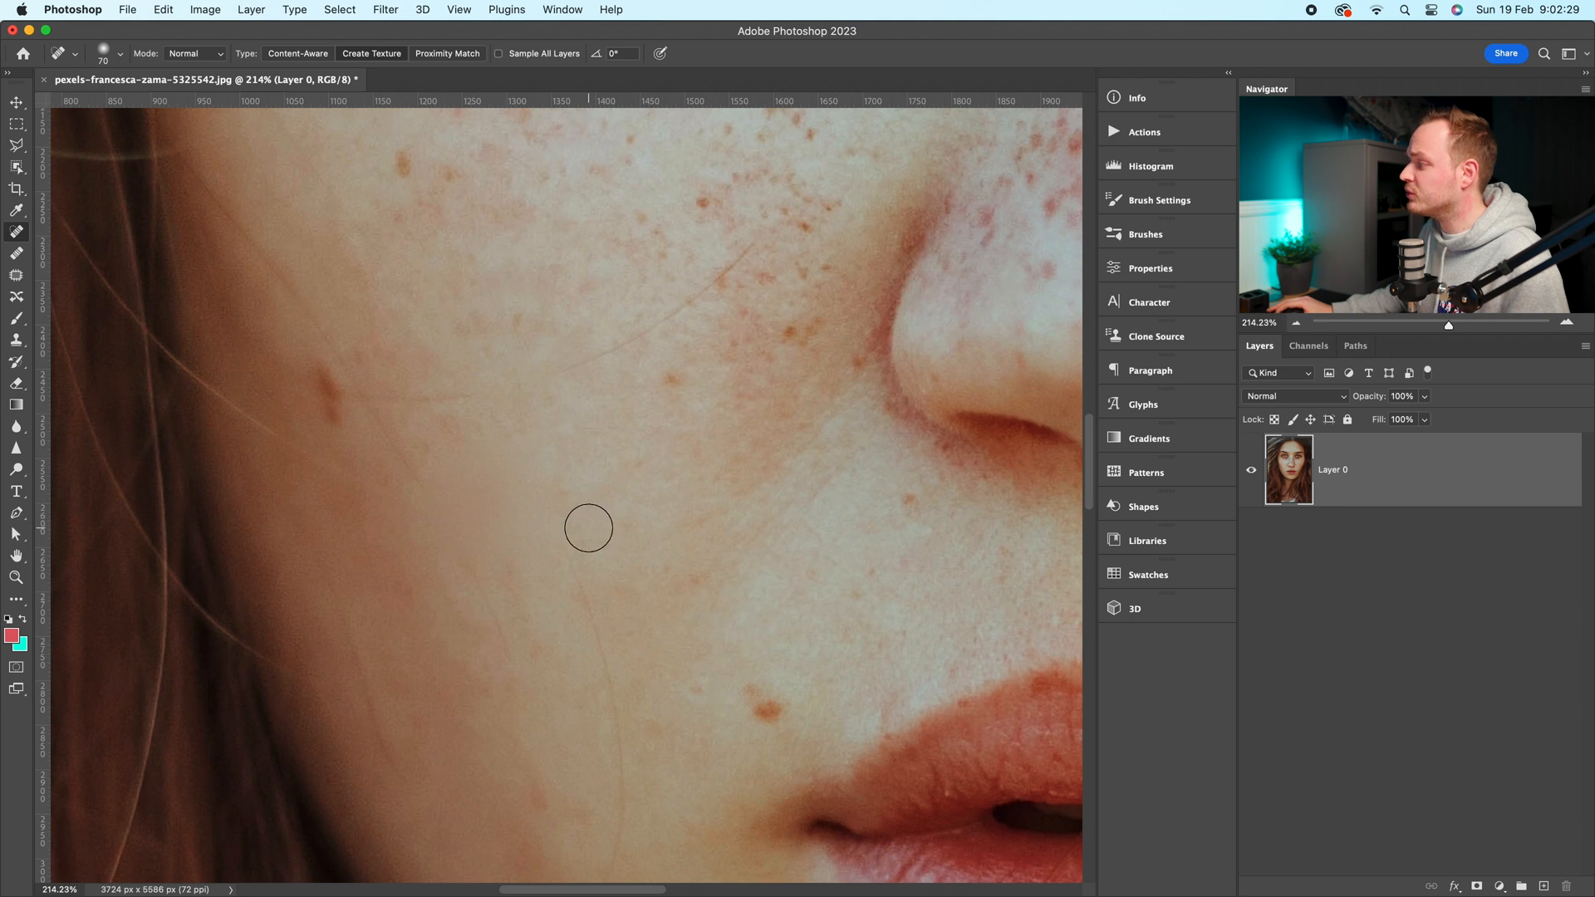
{"action": "mouse_move", "coordinate": [521, 521]}
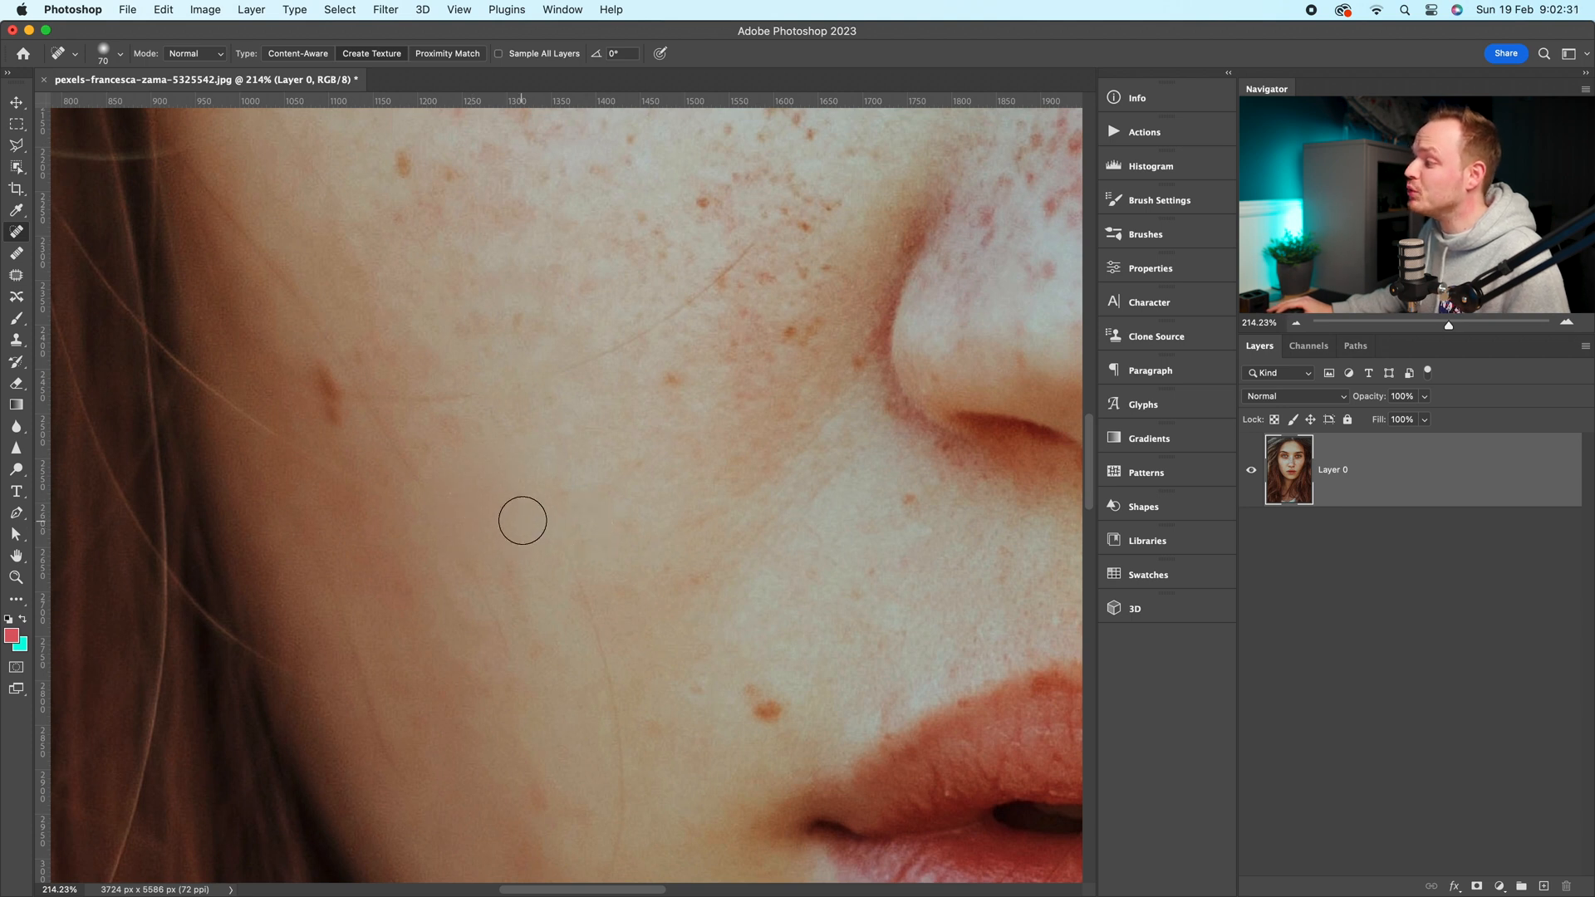
{"action": "mouse_move", "coordinate": [495, 516]}
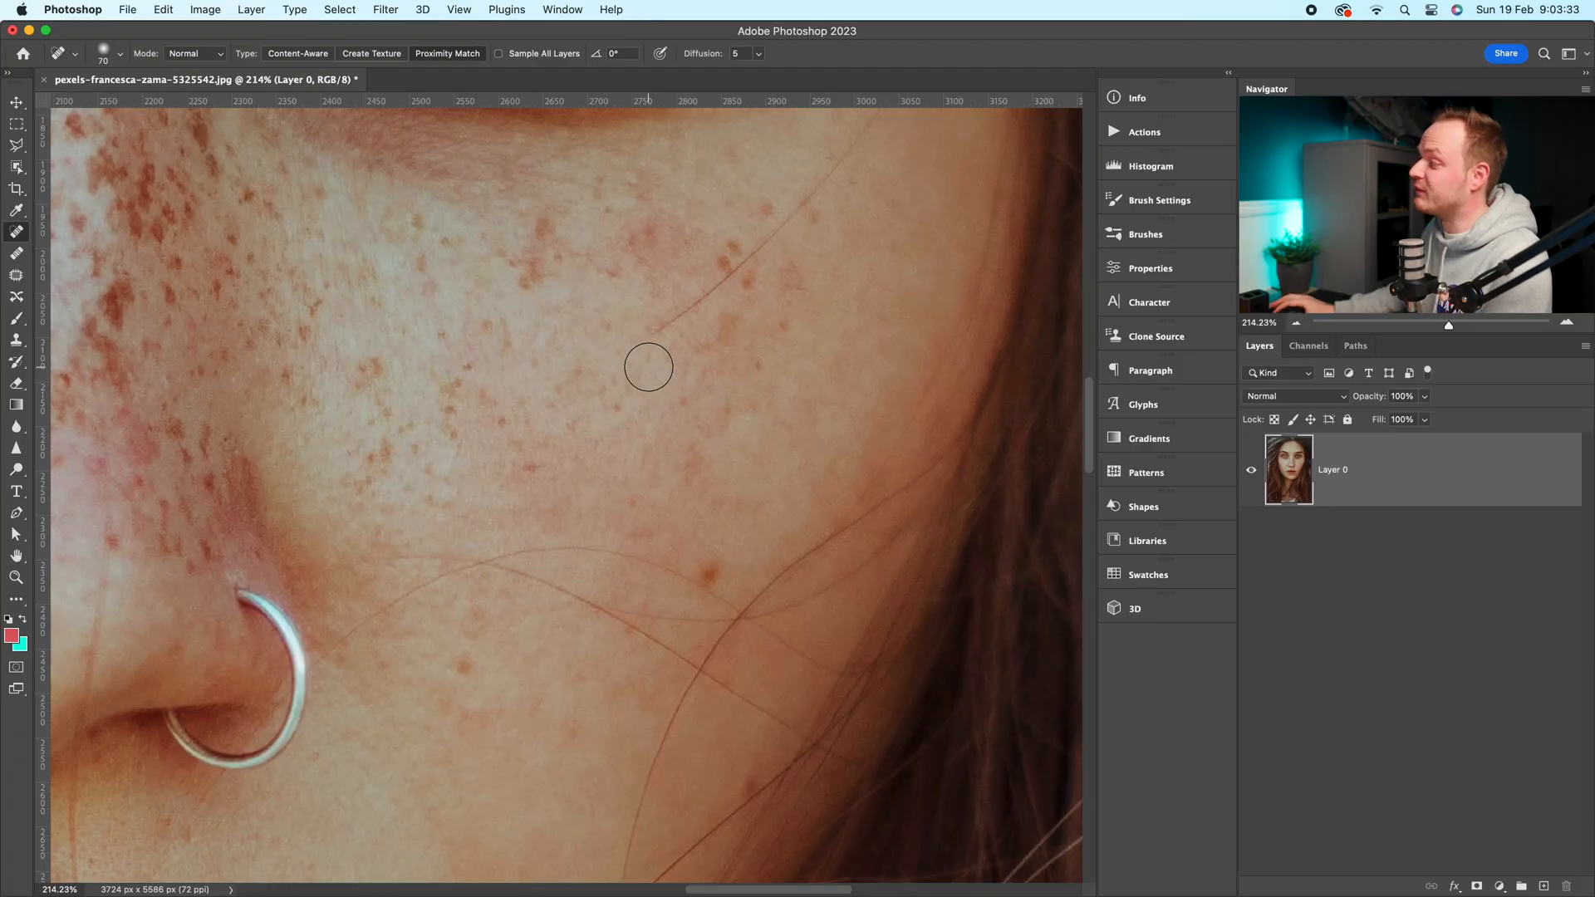
{"action": "mouse_move", "coordinate": [532, 404]}
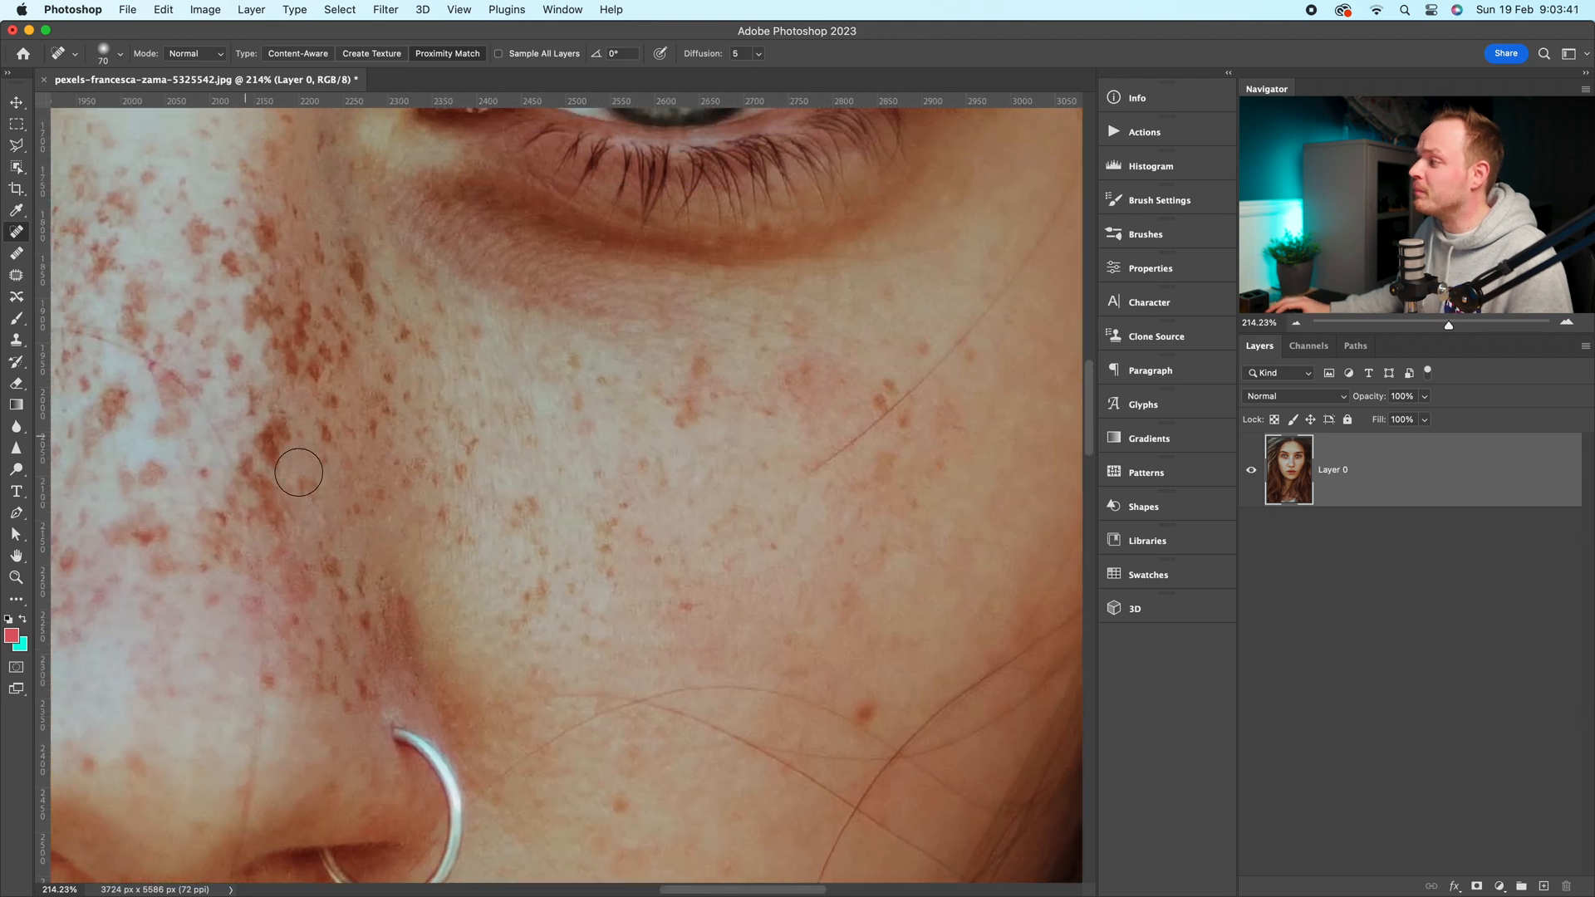
{"action": "mouse_move", "coordinate": [557, 434]}
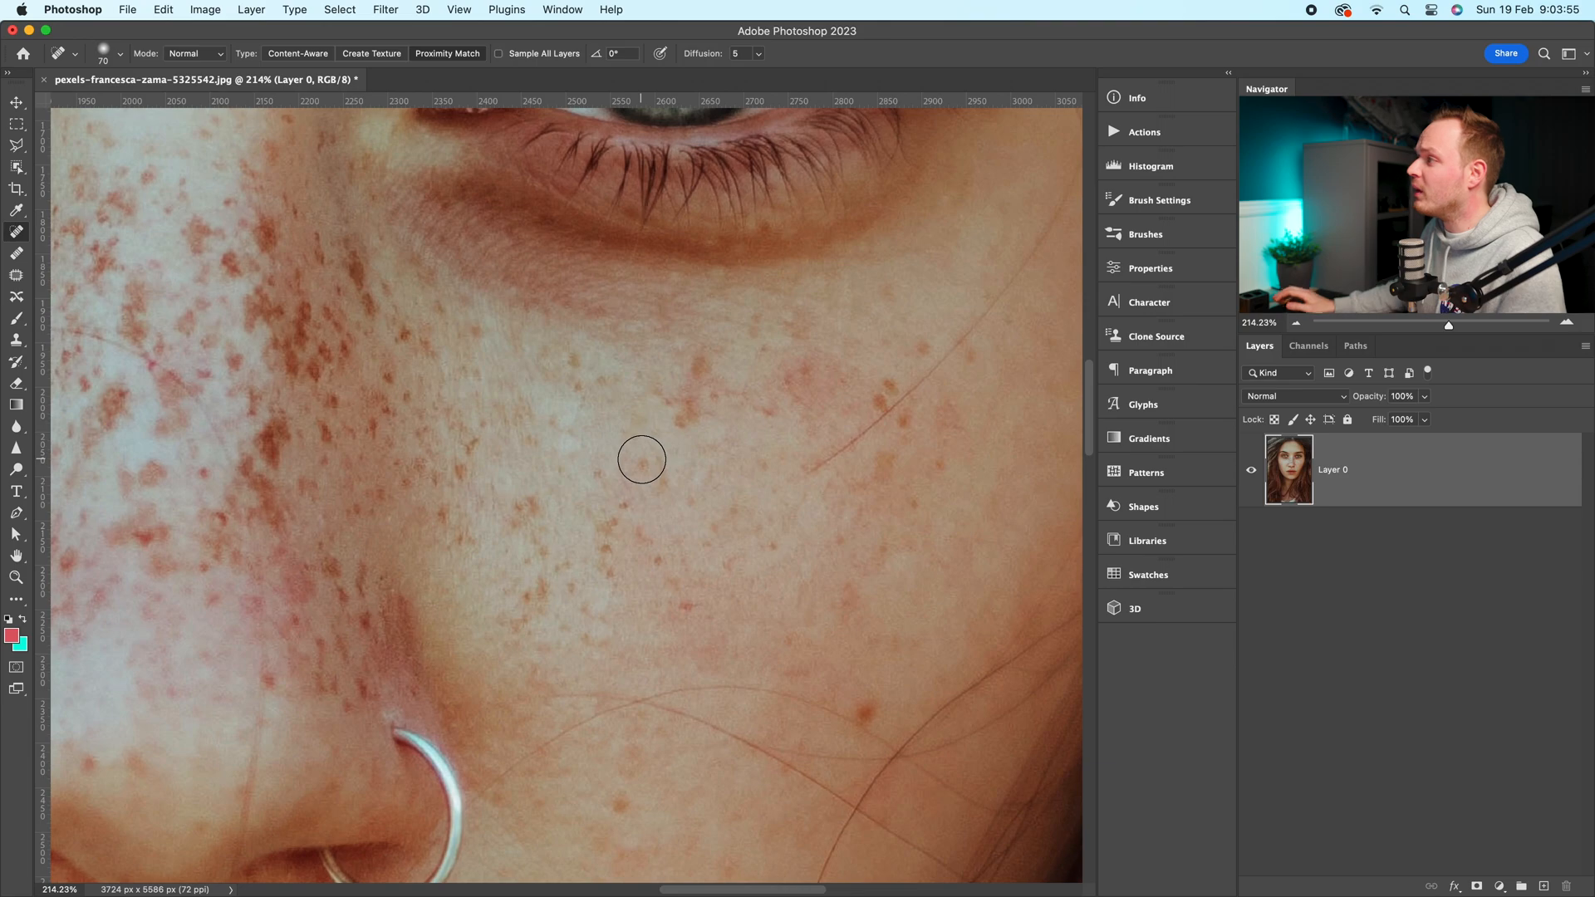
Step: Show the healing brush blend mode list, Multiply through Luminosity, keeping Normal
{"action": "left_click", "coordinate": [193, 53]}
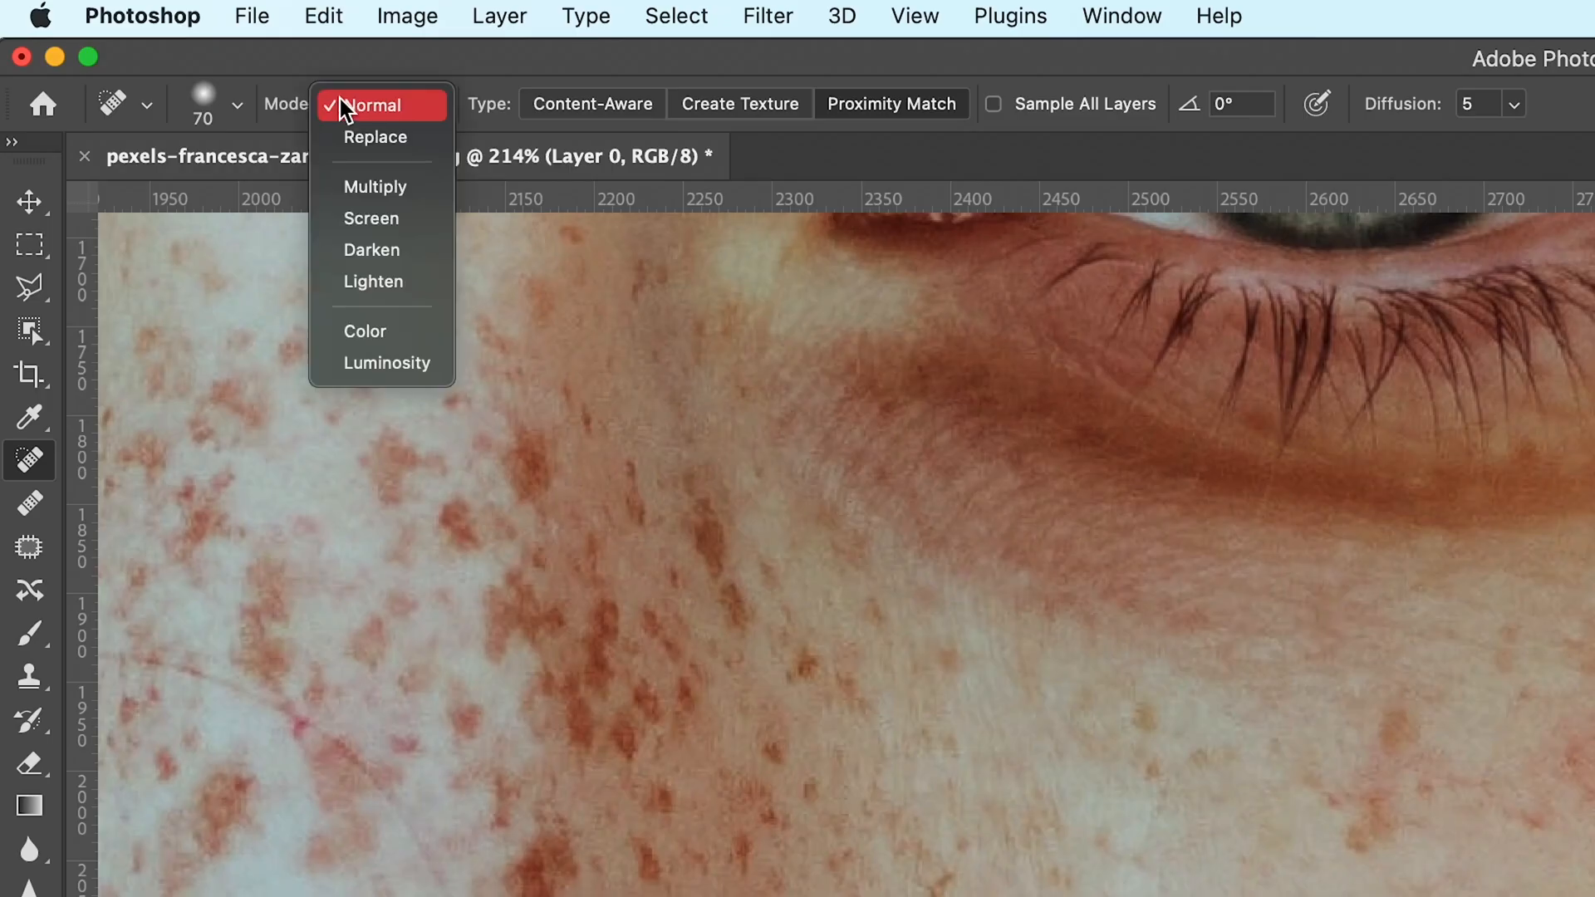
{"action": "mouse_move", "coordinate": [381, 137]}
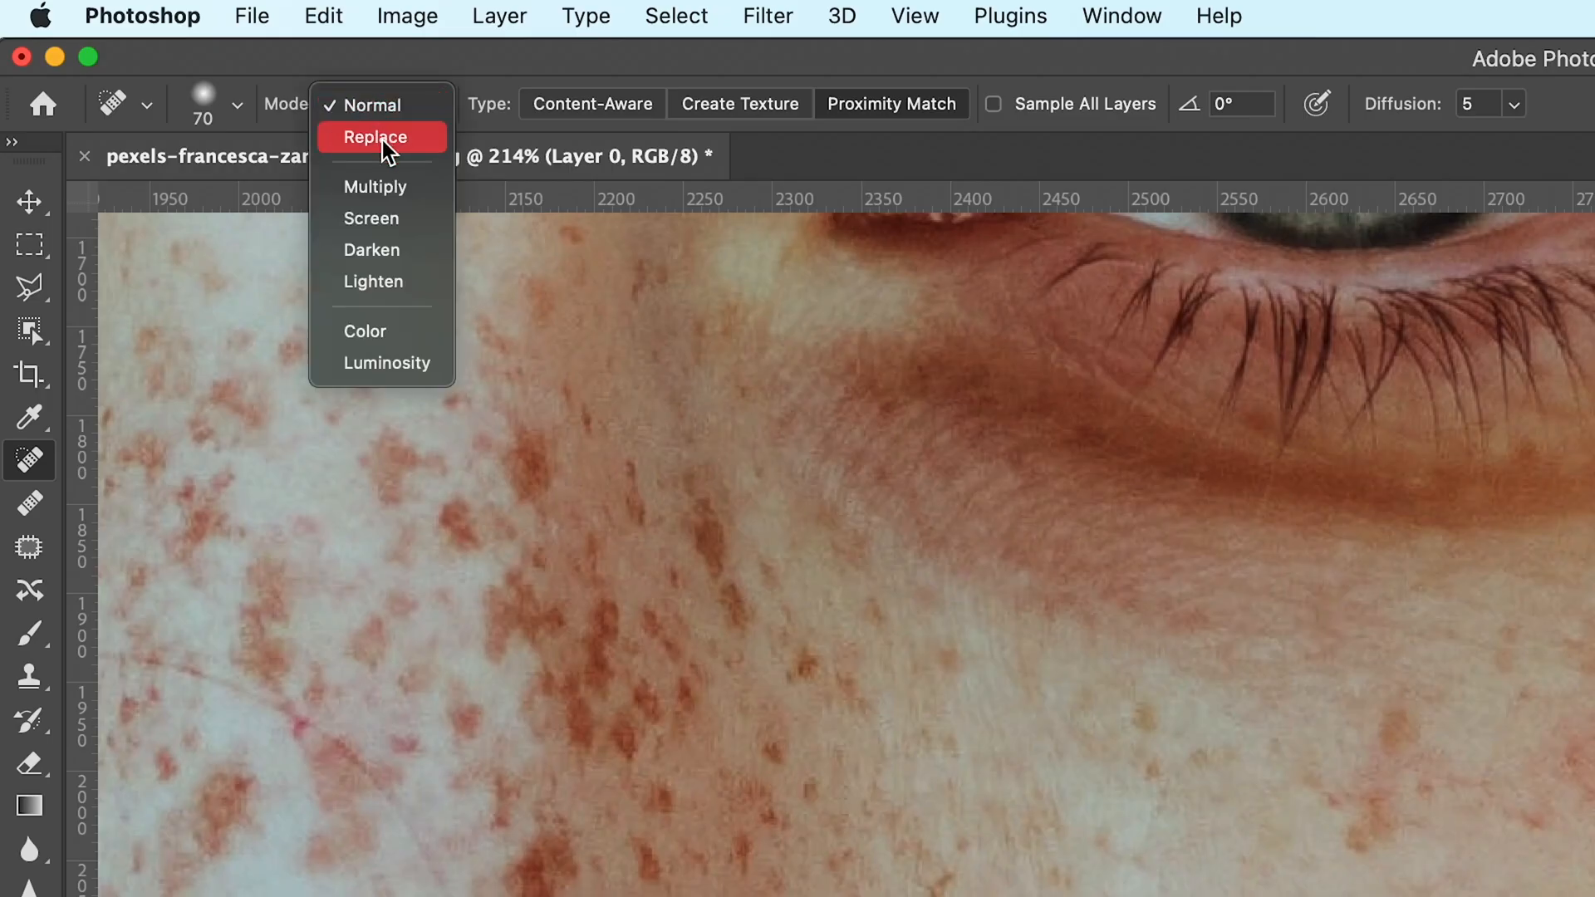
{"action": "mouse_move", "coordinate": [397, 331]}
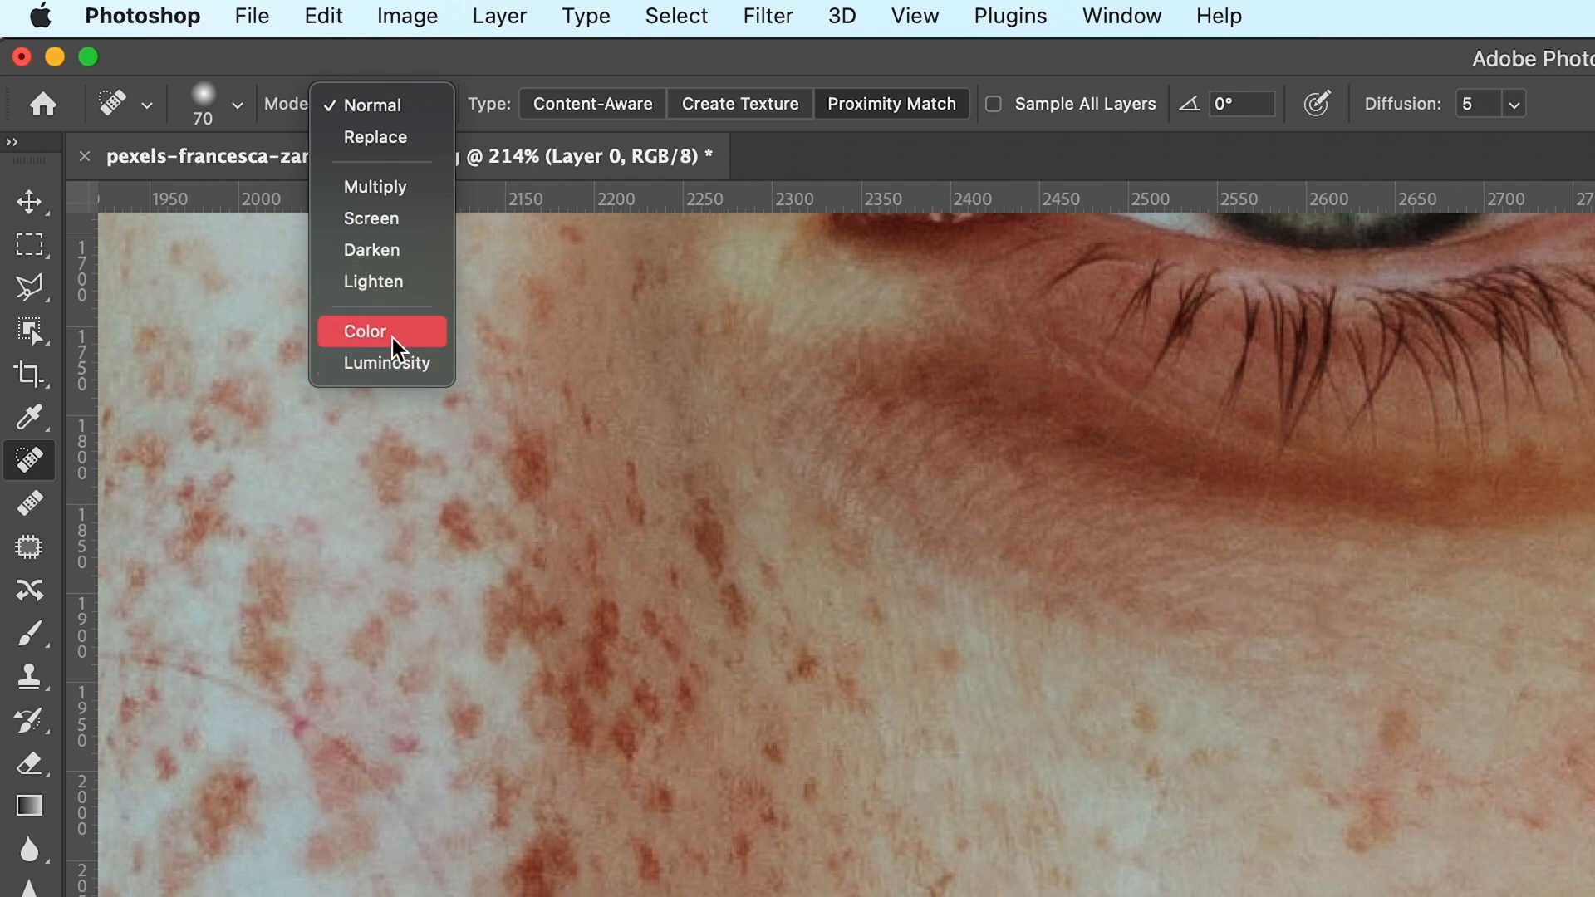
{"action": "mouse_move", "coordinate": [382, 187]}
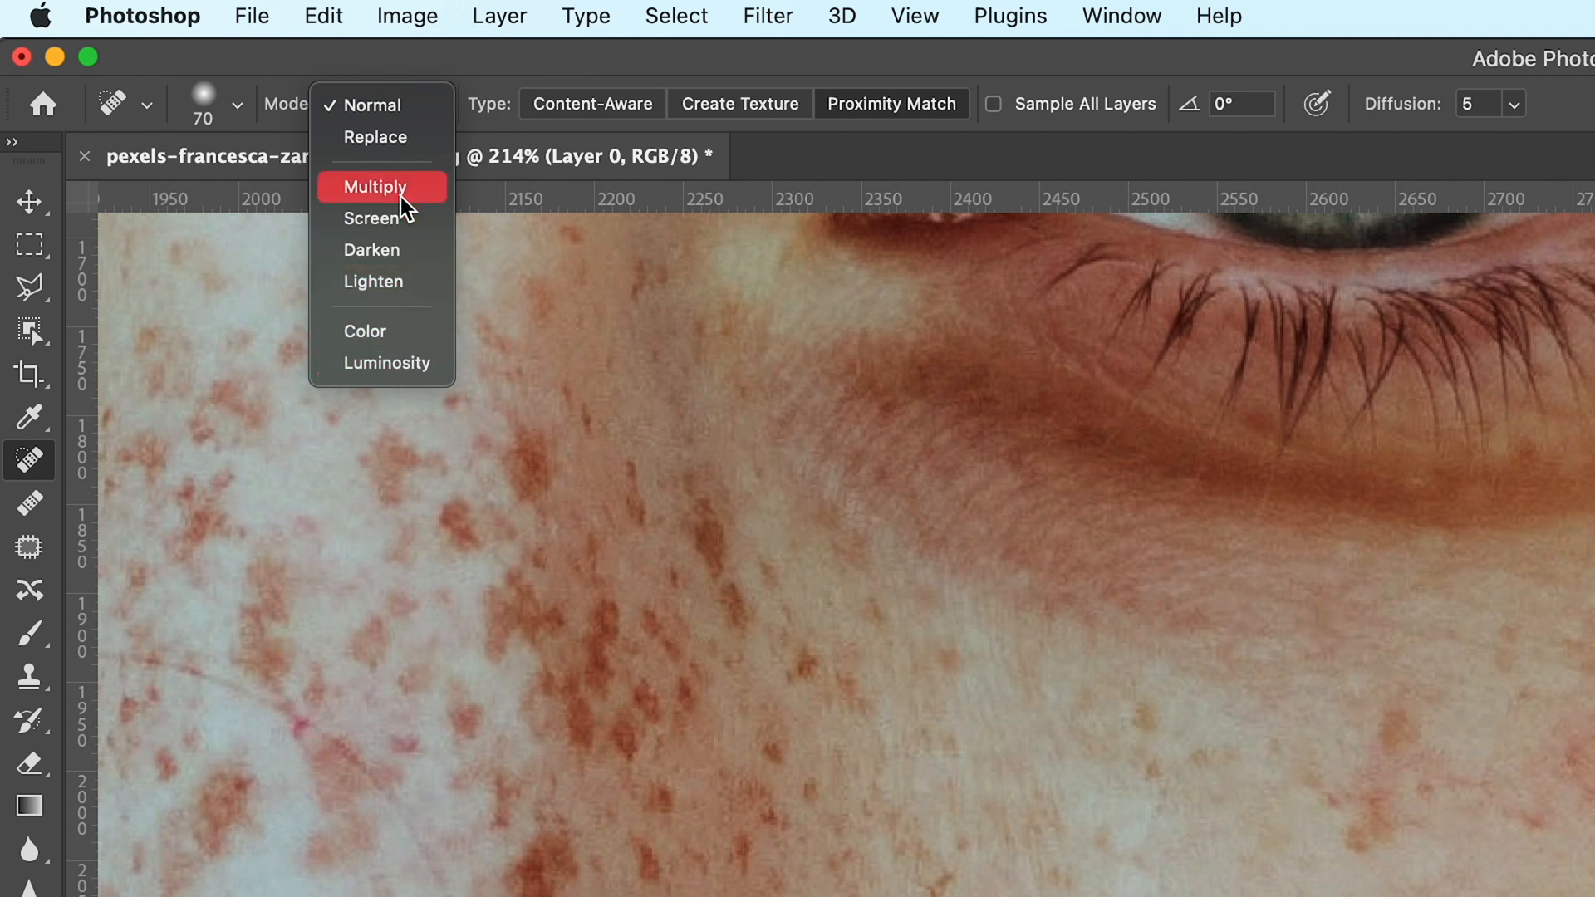
{"action": "mouse_move", "coordinate": [397, 281]}
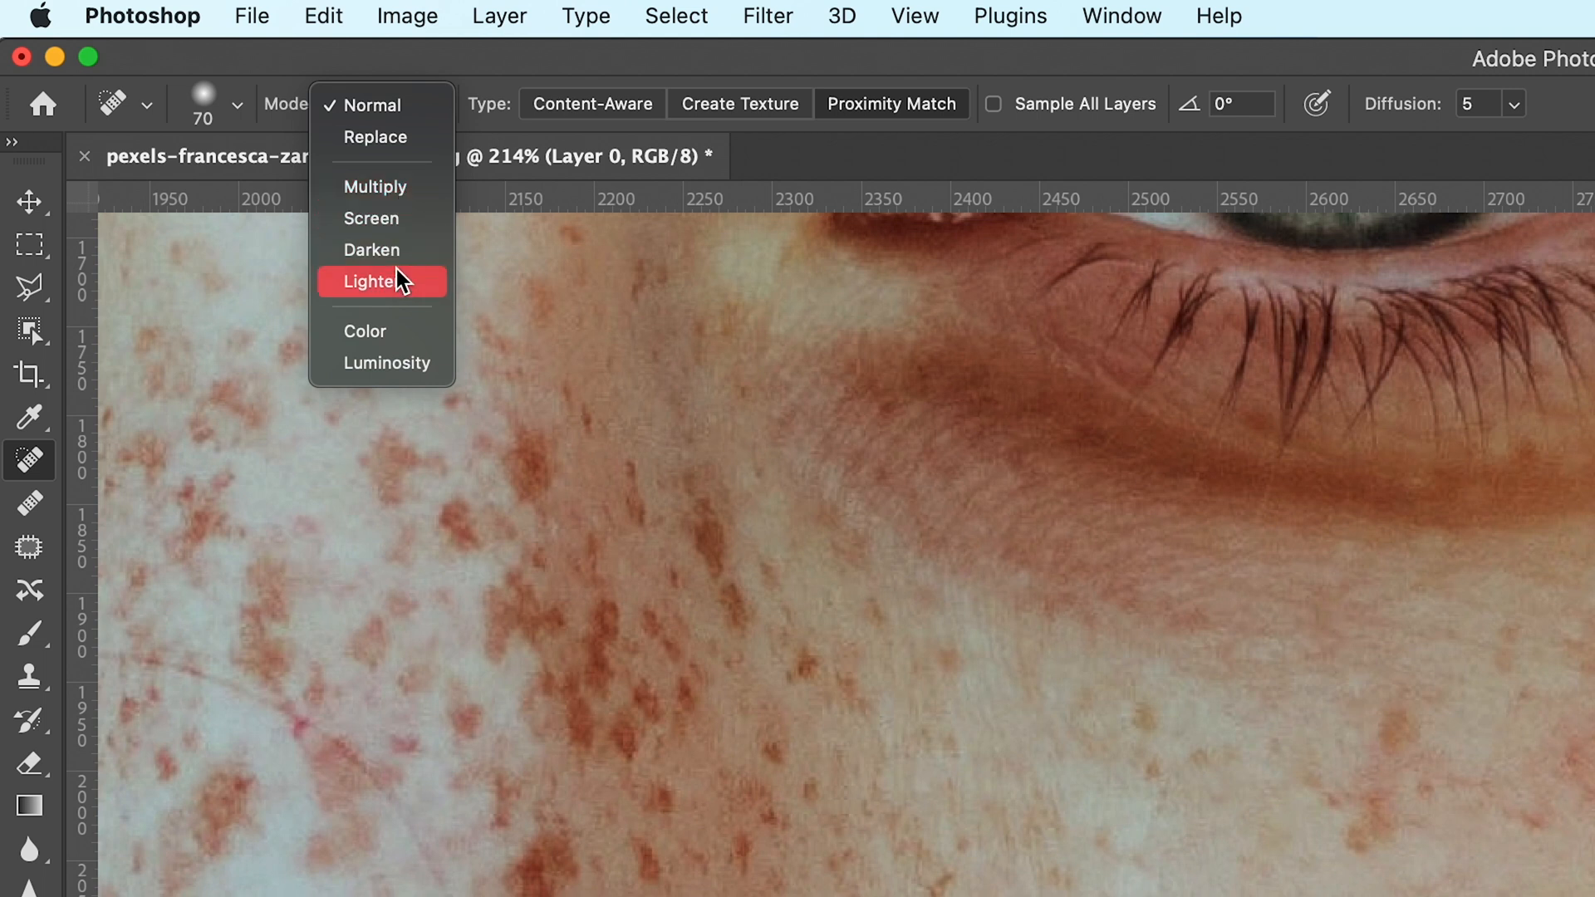